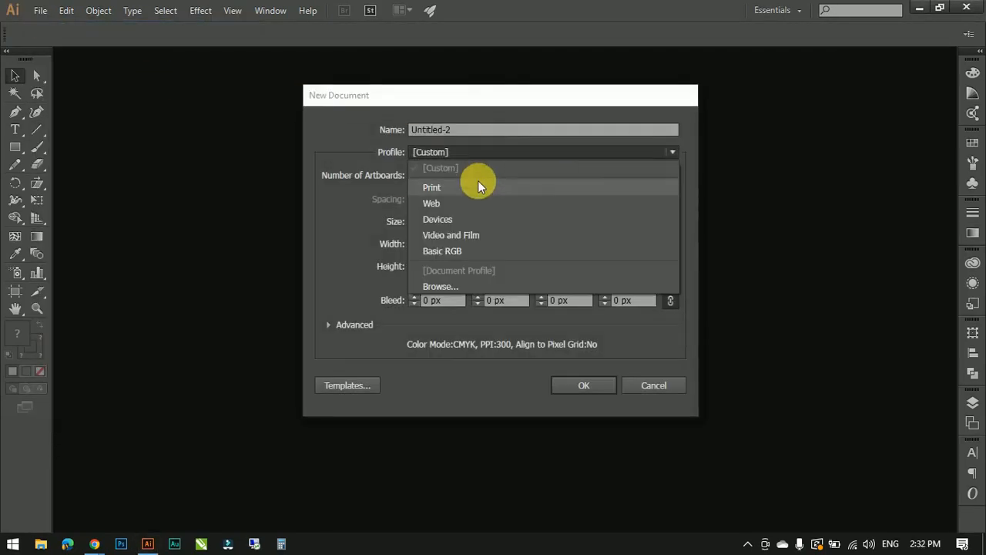
Create a new Print-profile document sized 1080 × 1080 pixels
click(582, 386)
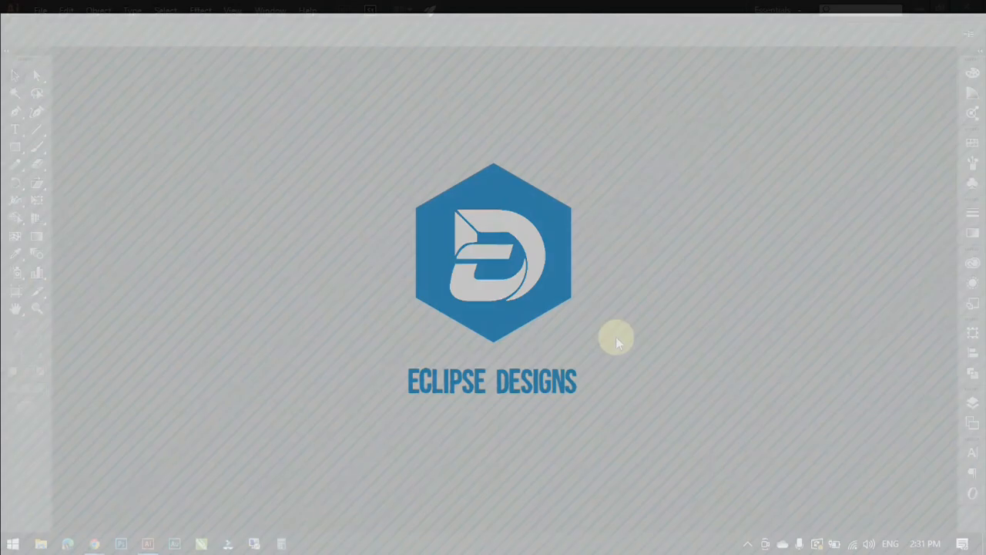
click(40, 10)
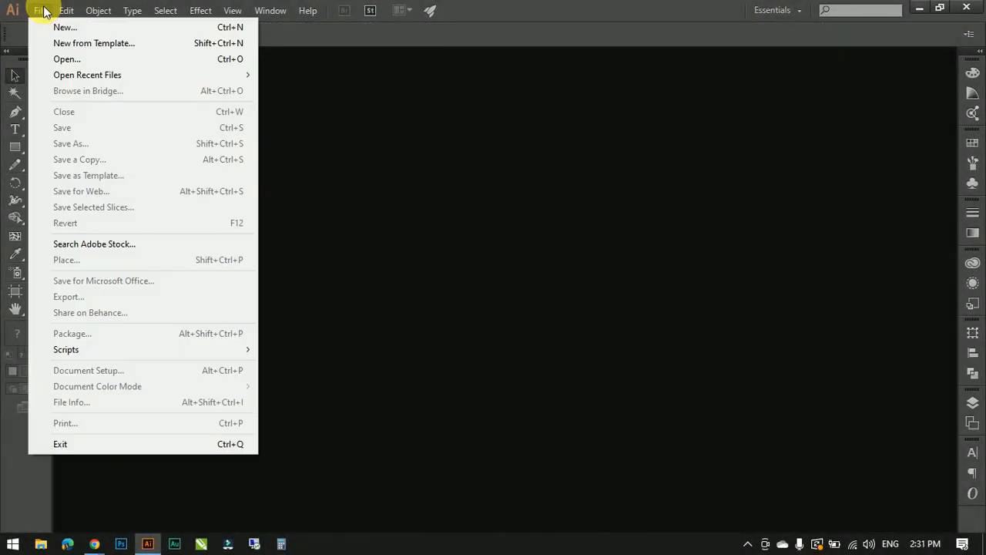
click(64, 28)
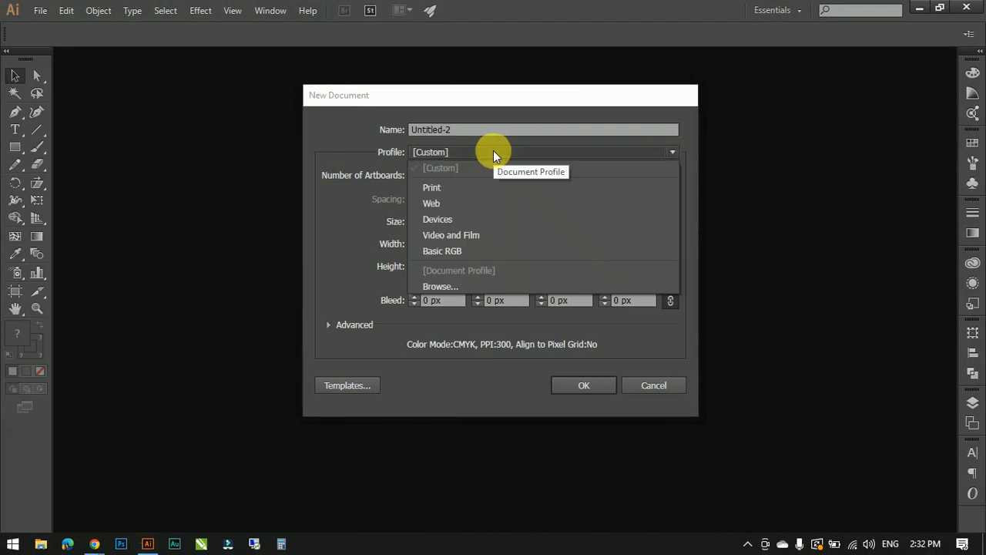
click(431, 188)
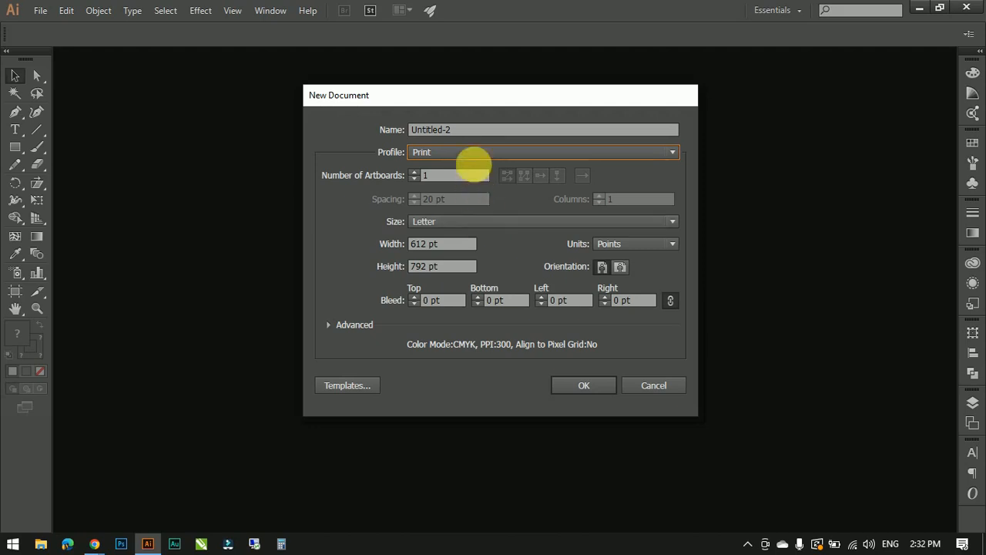
mouse_move(477, 154)
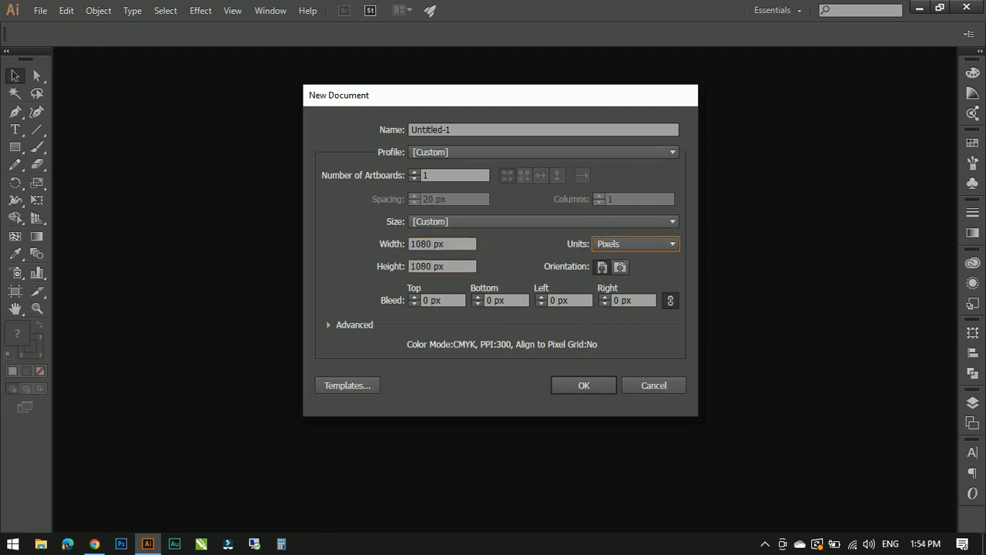
click(583, 385)
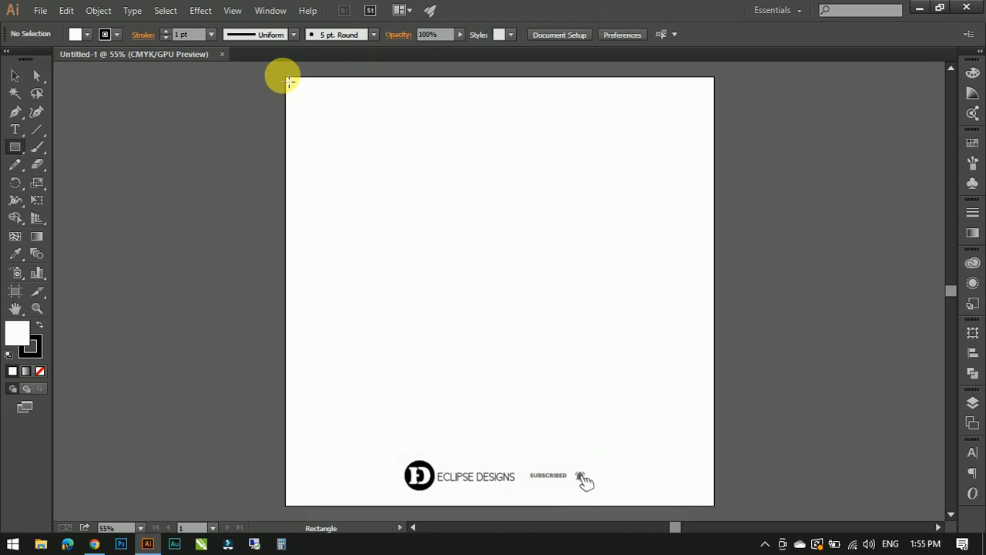
Draw an artboard-covering rectangle and fill it with an orange-to-red radial gradient
drag(283, 77, 712, 502)
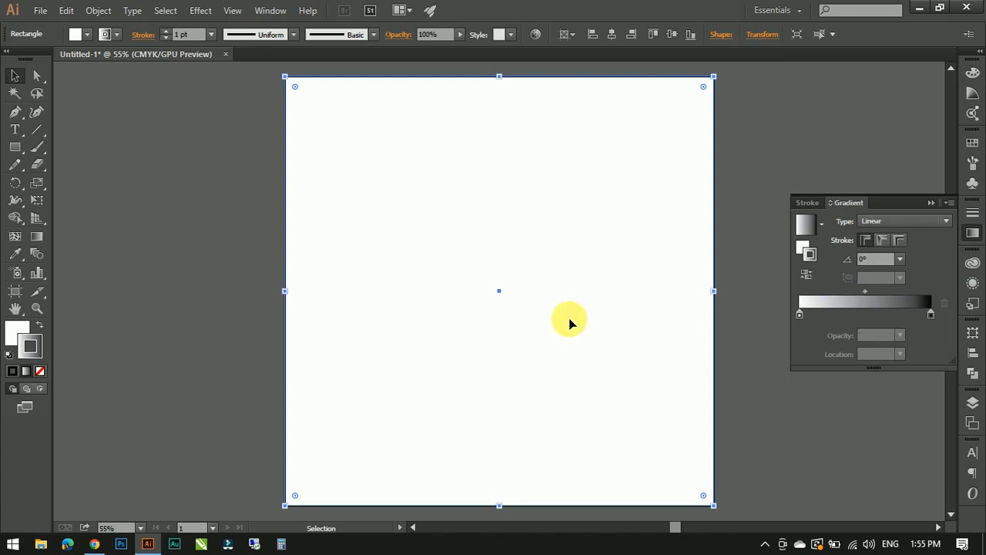
click(970, 234)
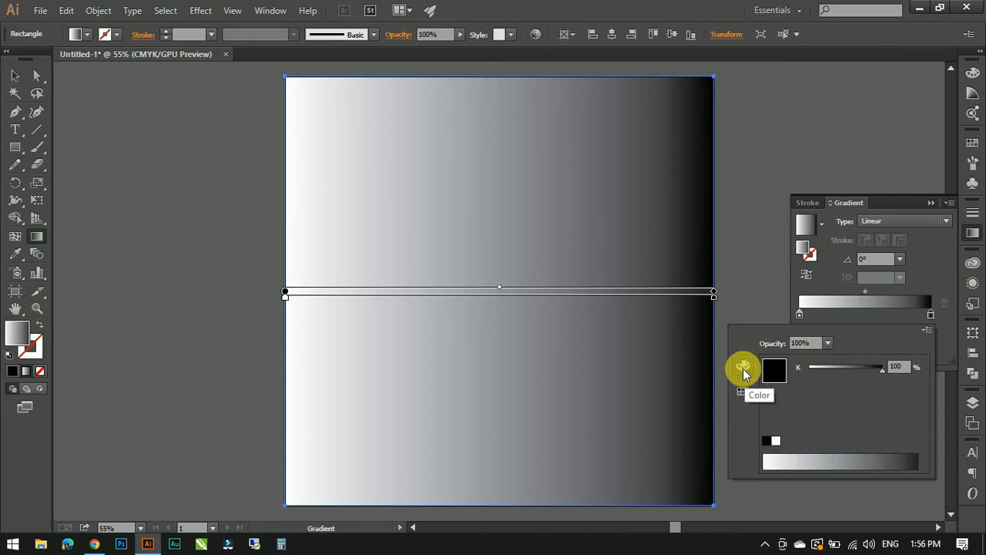
click(742, 365)
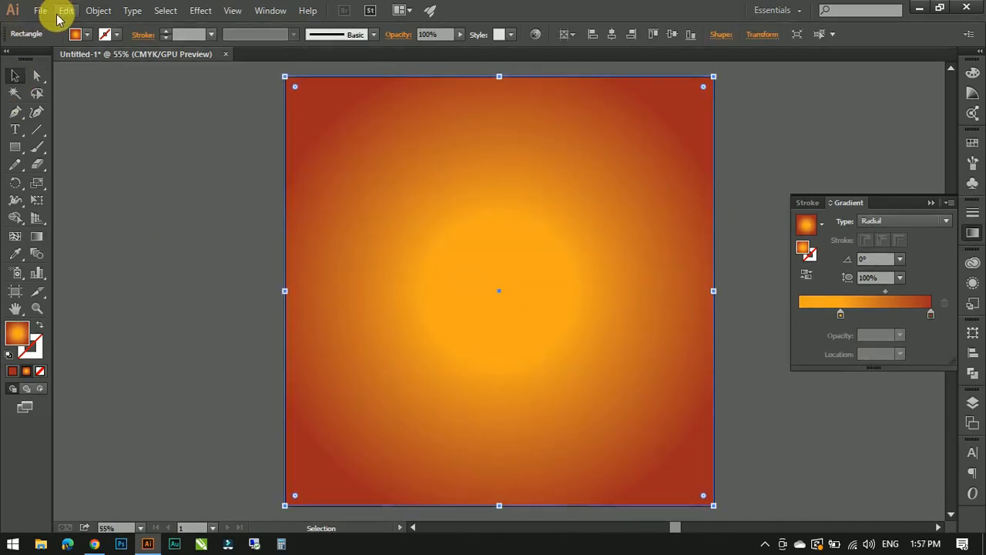
click(40, 10)
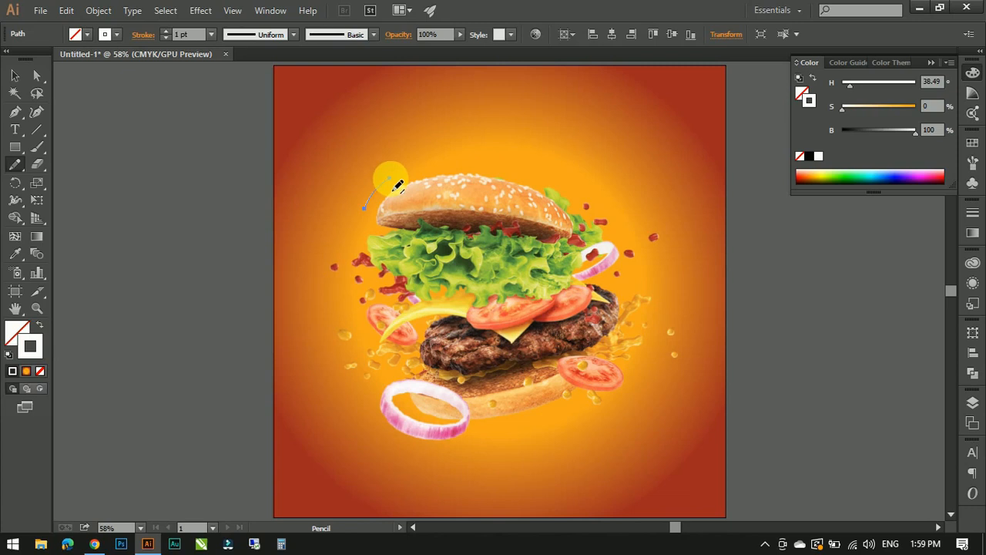
Give the white motion stroke around the burger a tapered width profile
click(373, 34)
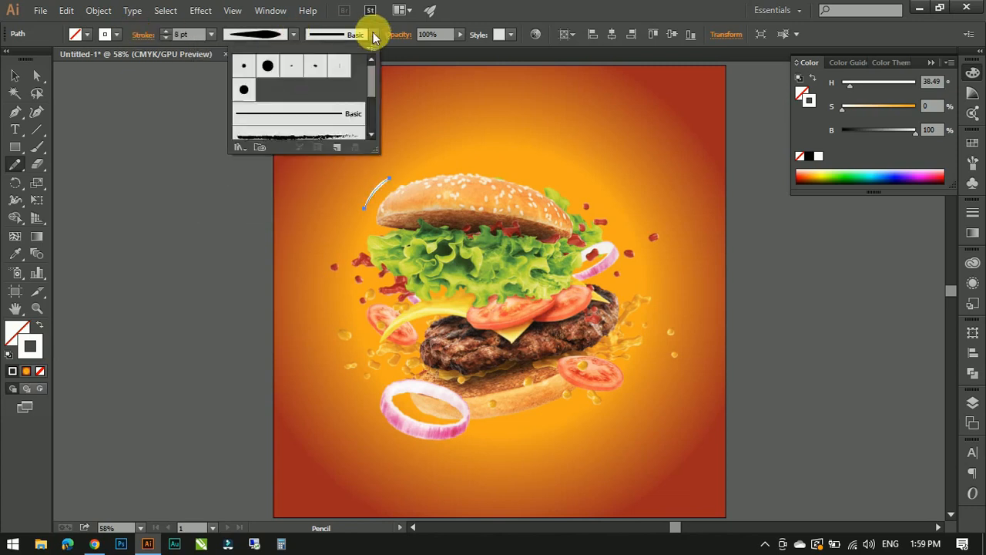
click(373, 34)
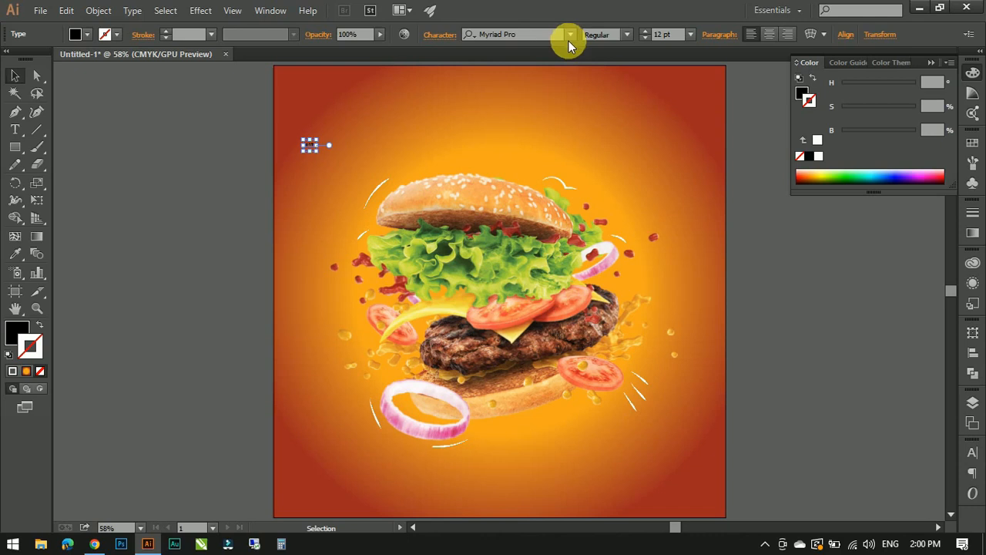
Set the TASTY title in a bold font and colour it white
click(570, 34)
text(153)
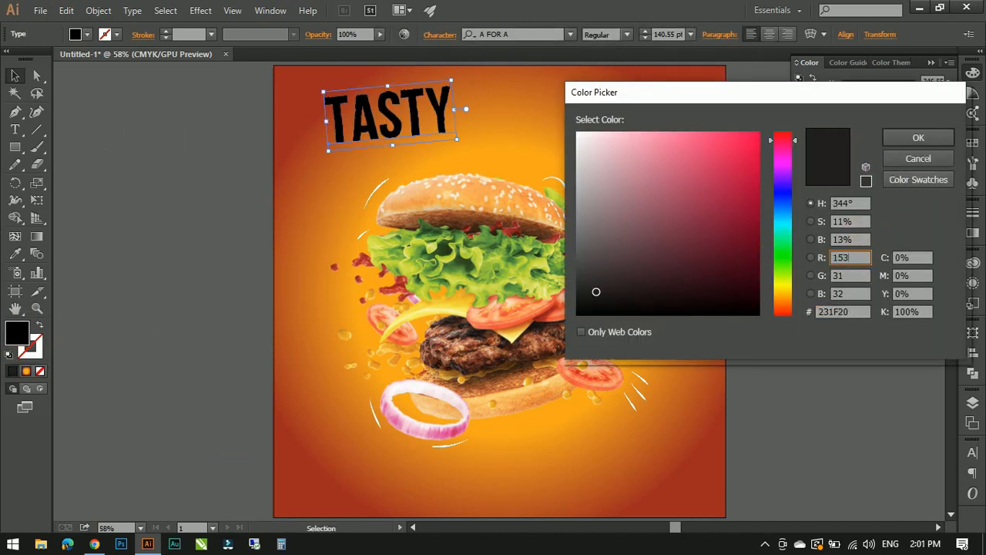
click(918, 137)
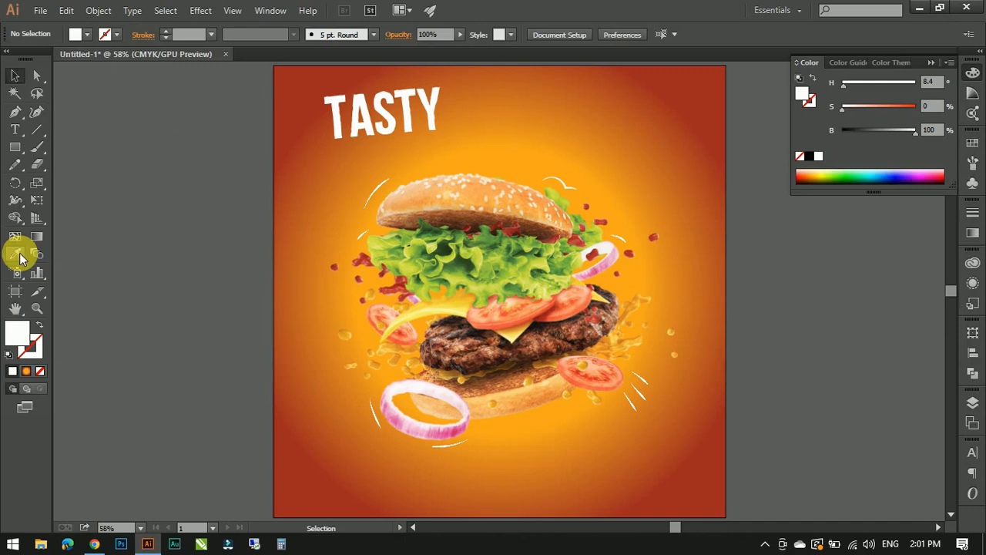
click(15, 130)
text(BURGER)
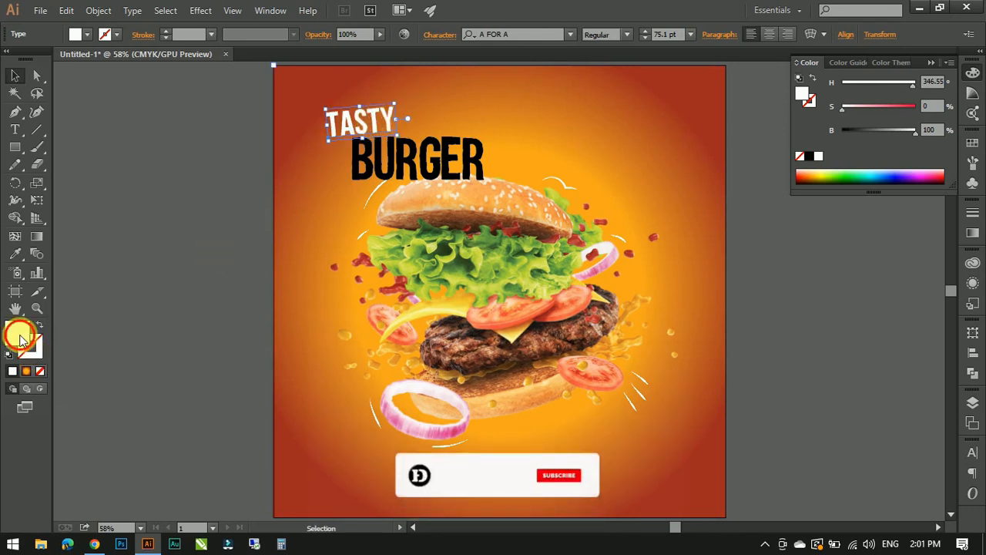
Recolour the smaller TASTY word beside the white BURGER title via its fill swatch
double_click(19, 336)
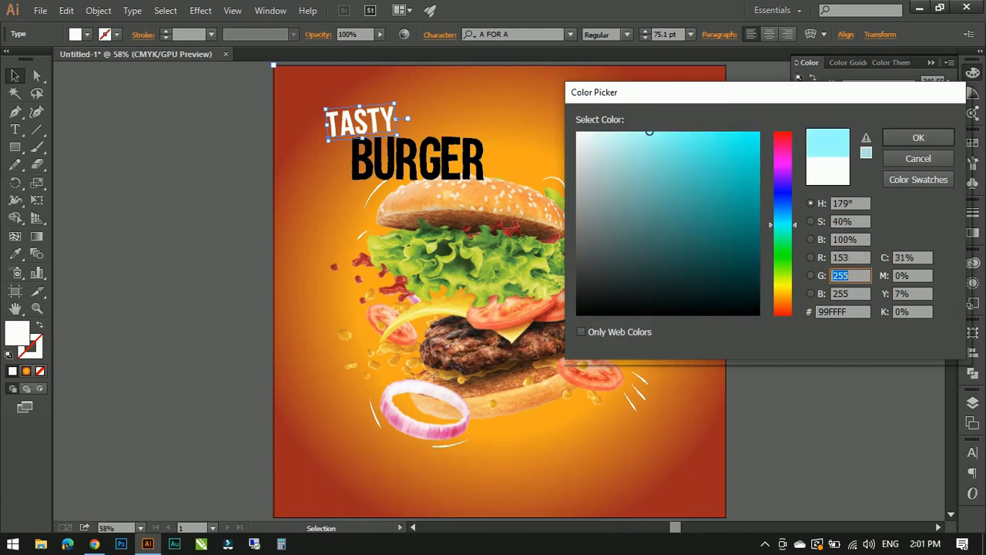
click(755, 205)
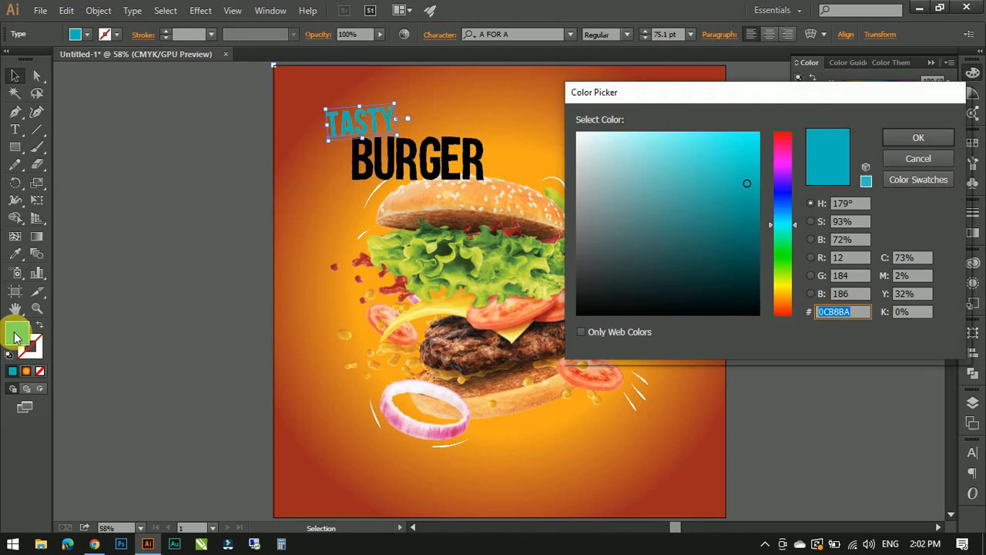
click(918, 137)
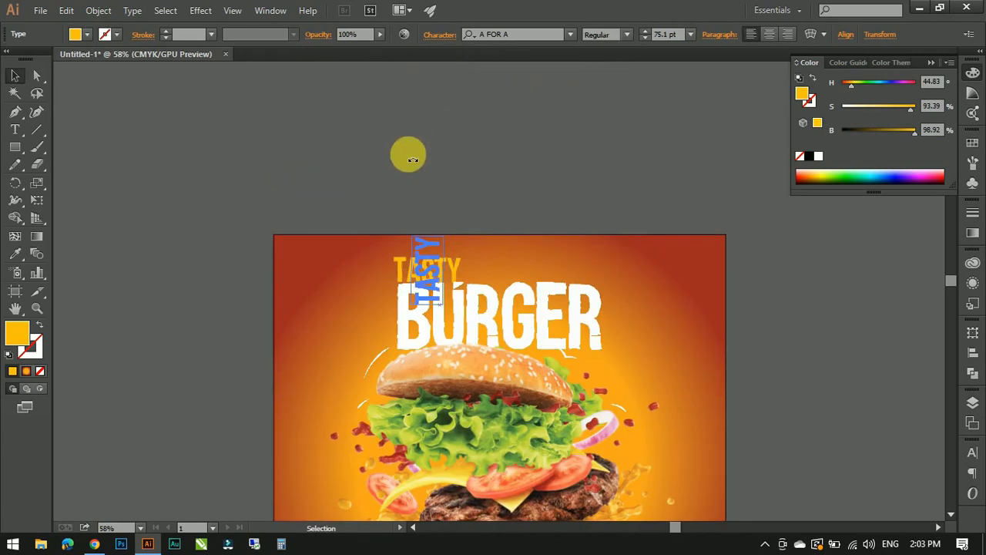
Apply a drop shadow to the burger photo and ready the Rectangle tool for the banner
click(200, 10)
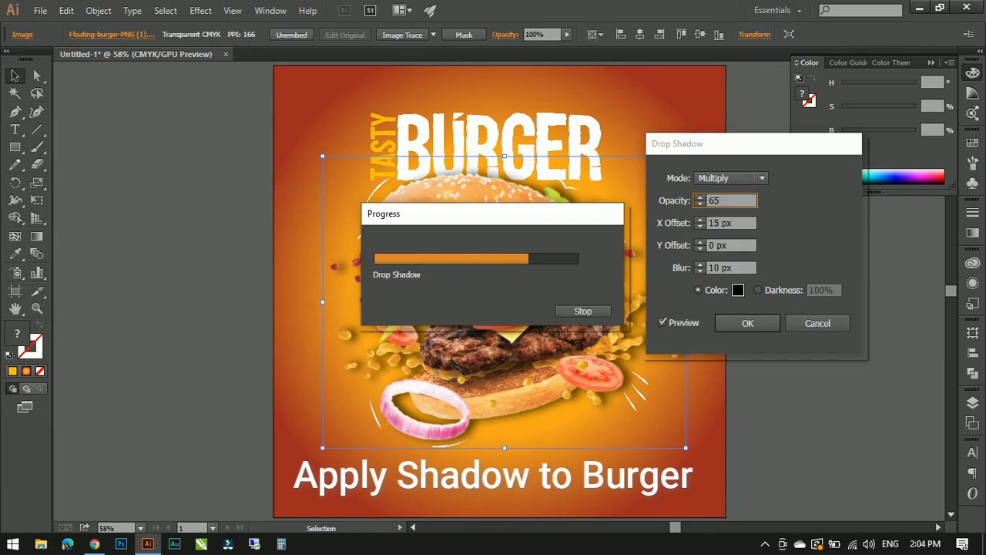
click(745, 324)
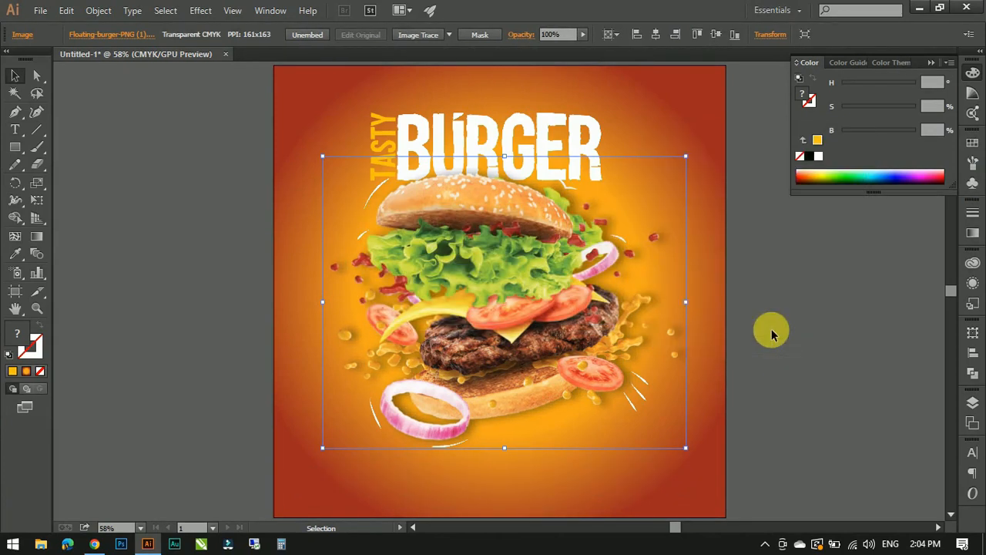
click(15, 146)
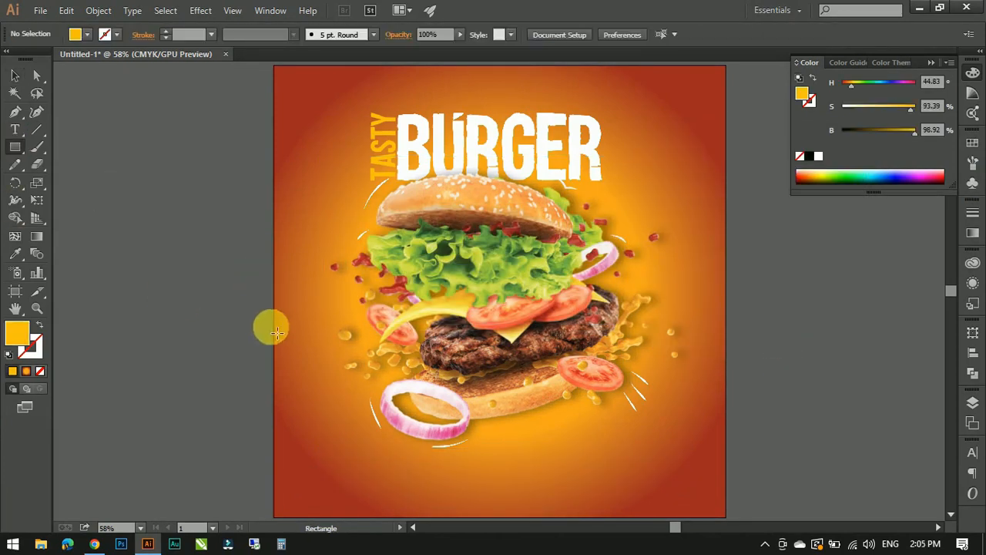
Draw the banner rectangle over the burger's left side and fill it orange-yellow
drag(269, 326, 475, 388)
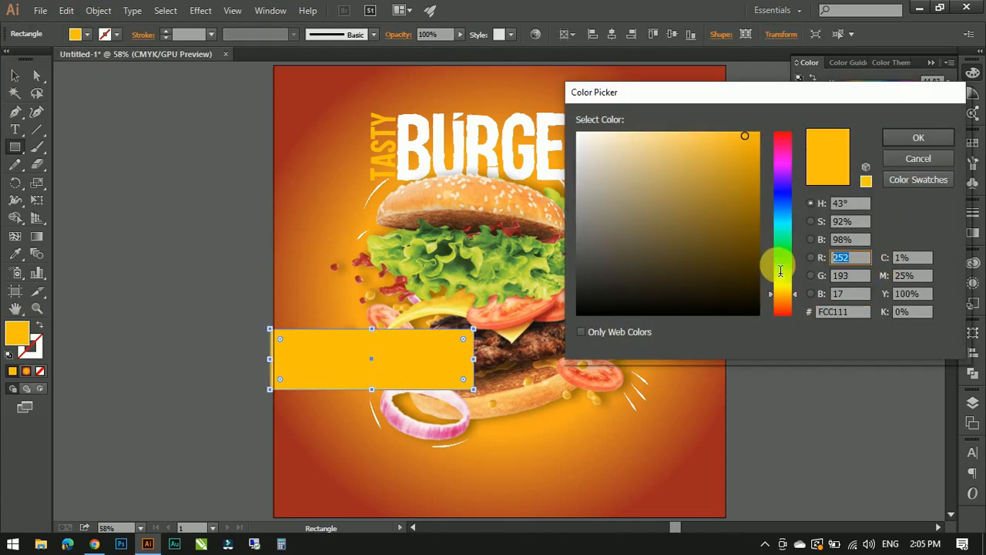
click(918, 138)
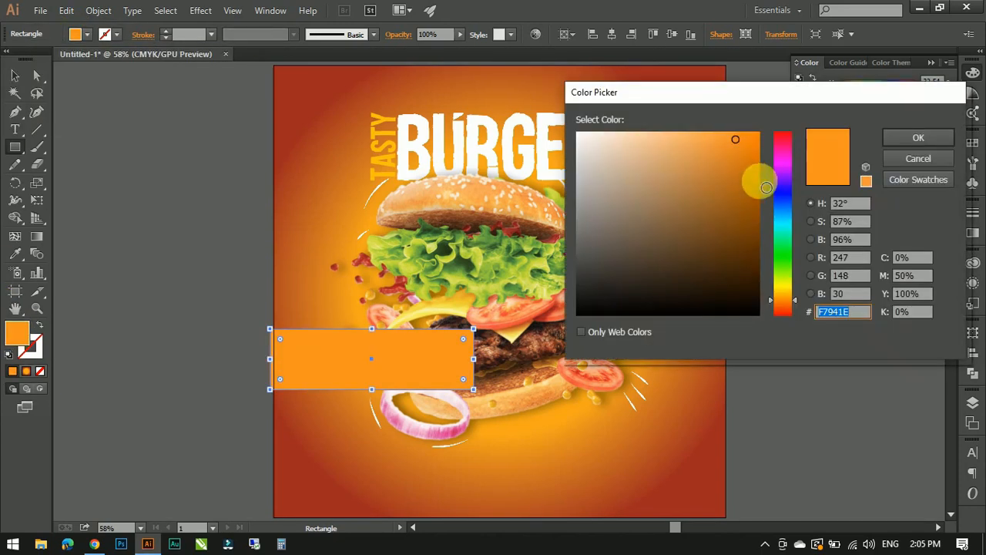
click(918, 137)
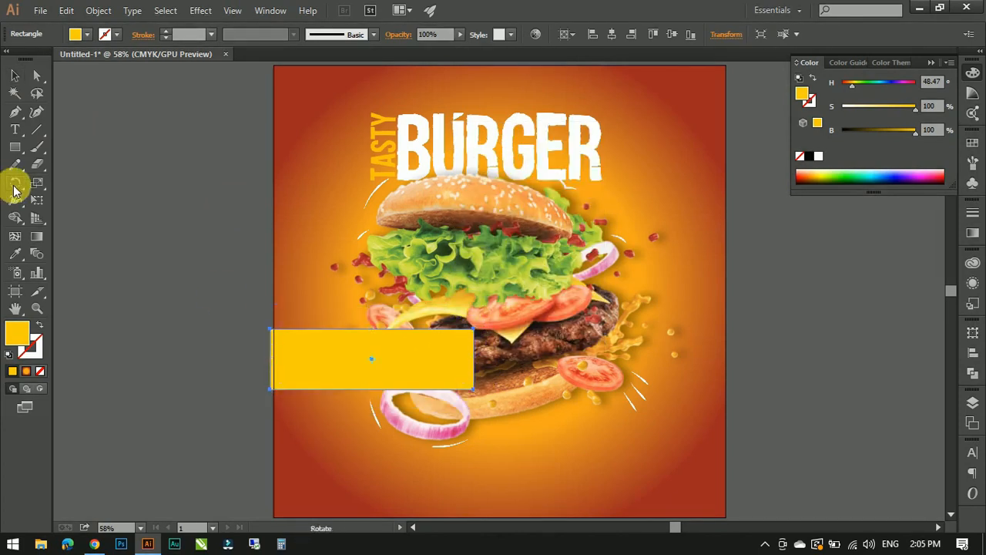
Tilt the banner slightly upward and lower its opacity to about 77%
drag(475, 336, 474, 311)
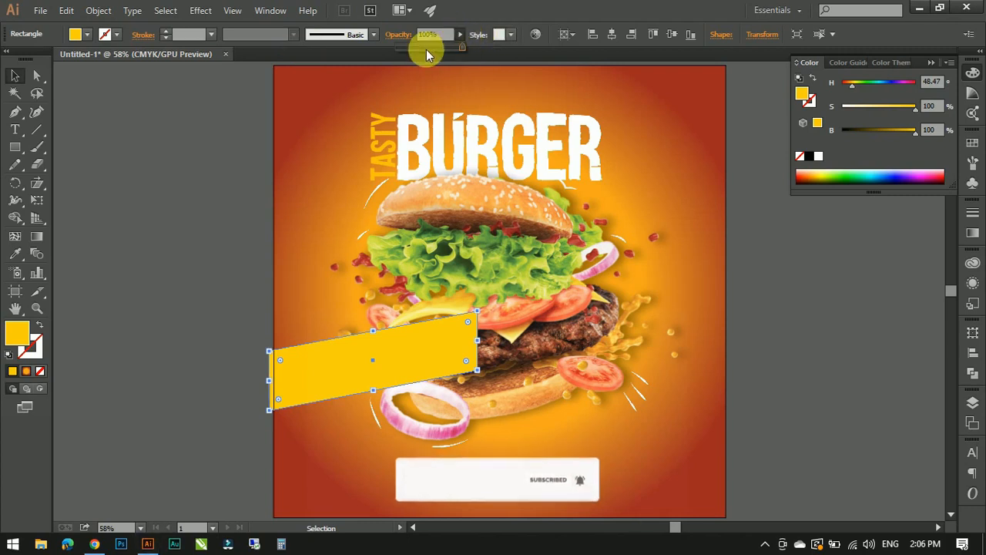
drag(455, 46, 444, 46)
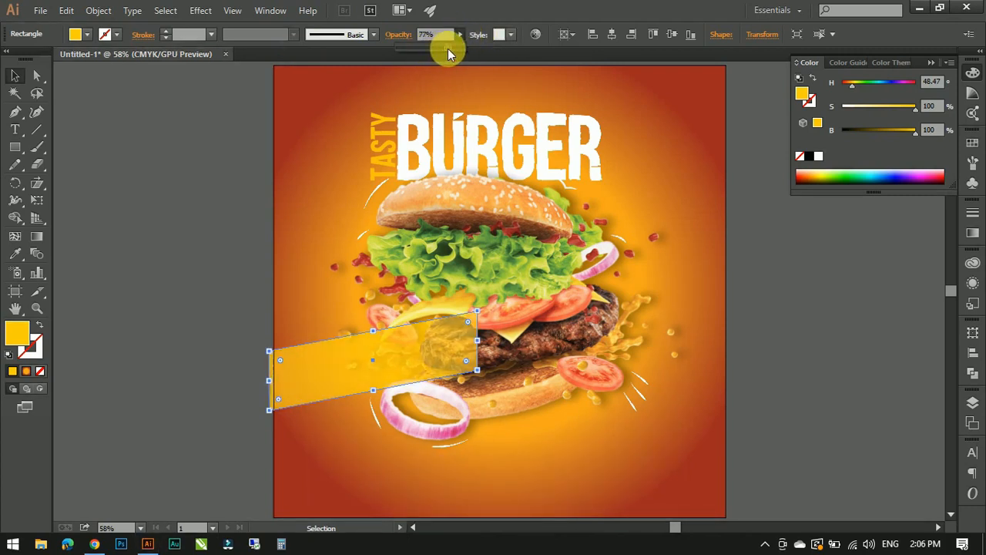
click(15, 129)
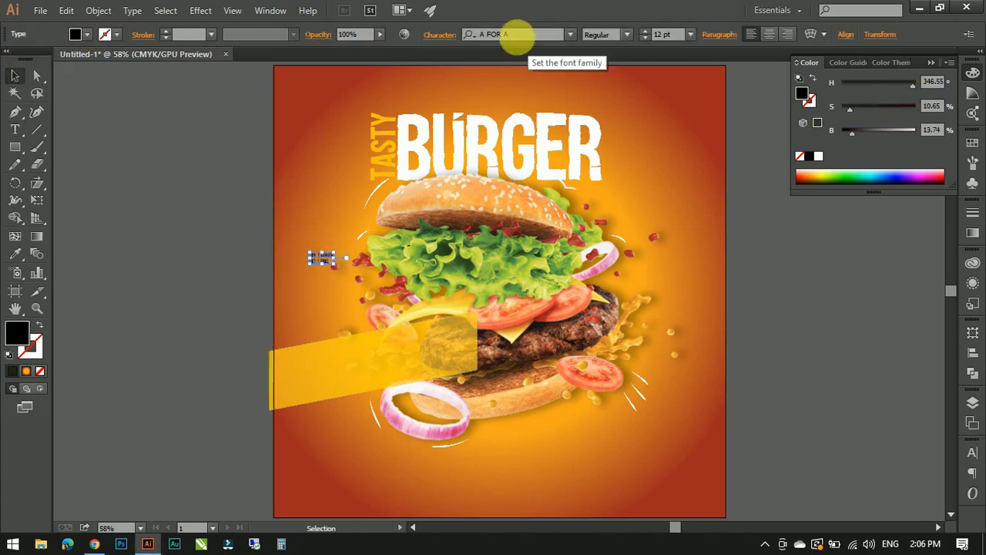
Set the BUY 1 BURGER GET 1 FREE offer text in the Stencil font
click(570, 34)
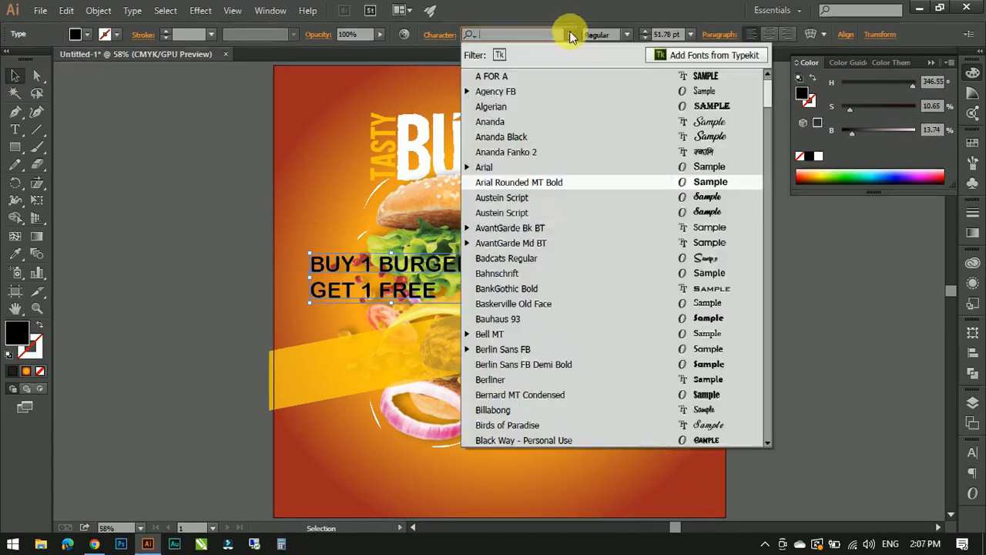
click(570, 34)
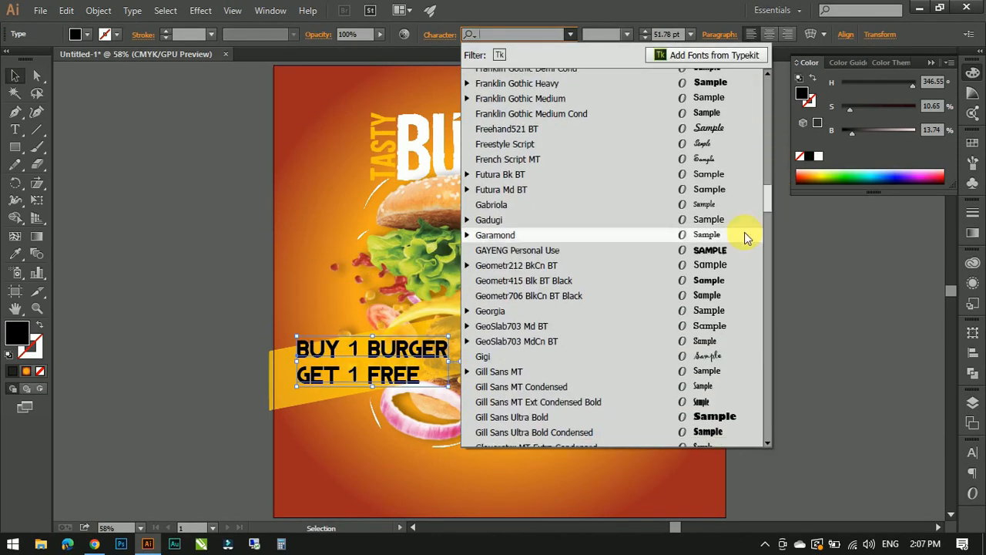
scroll(down, 3)
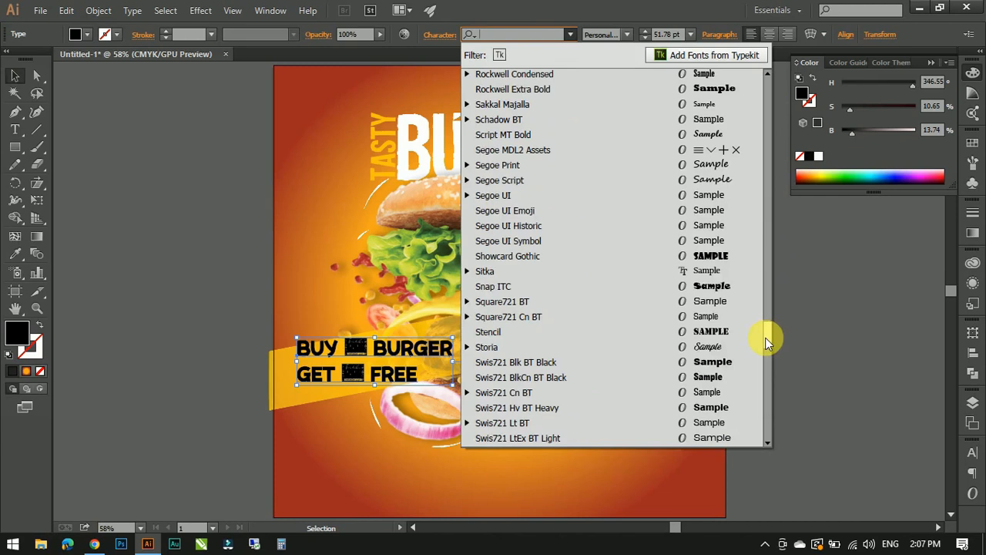
click(487, 332)
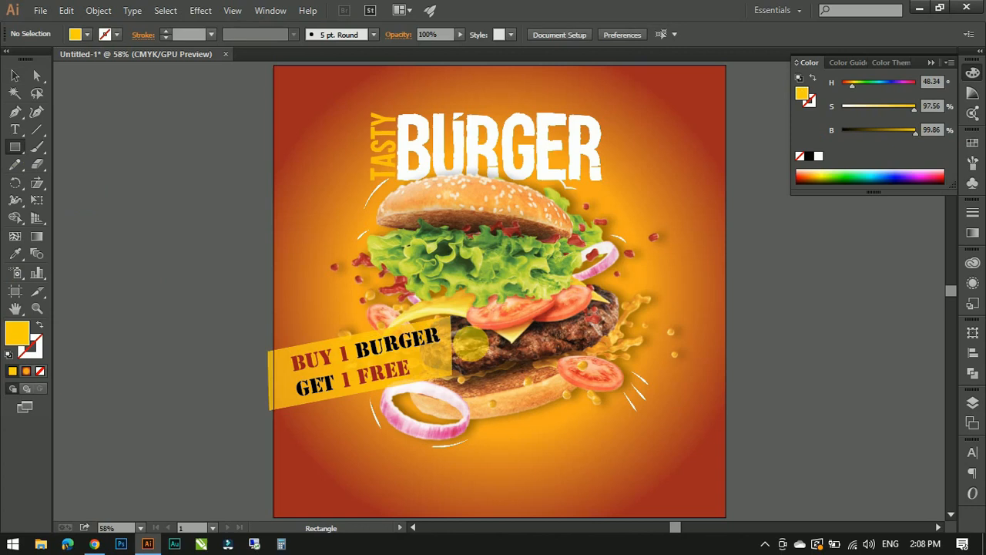
Draw a rounded button at the bottom right and label it ORDER NOW
drag(588, 470, 706, 499)
text(ORDER NOW)
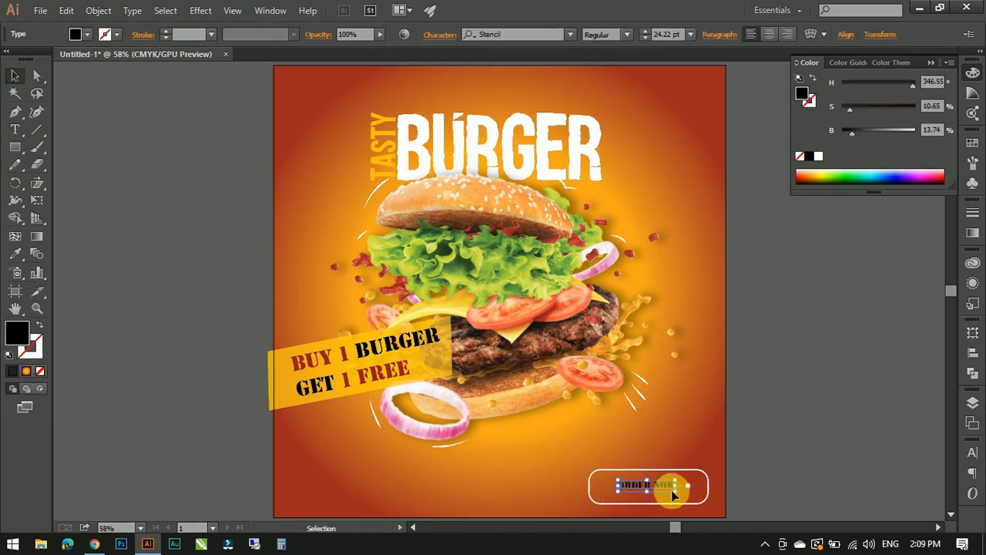
click(657, 487)
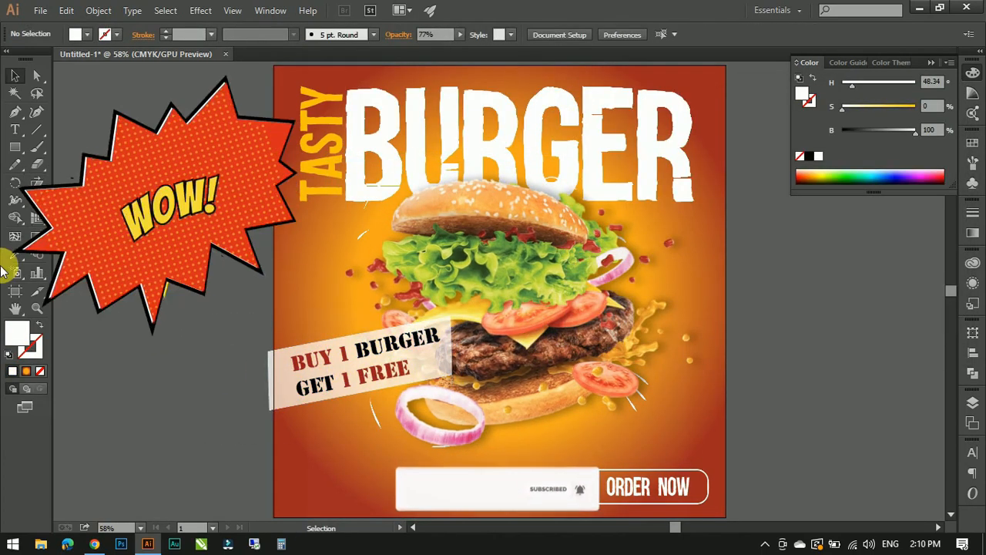
Fill a bottom-left area text box with placeholder paragraph text
click(65, 10)
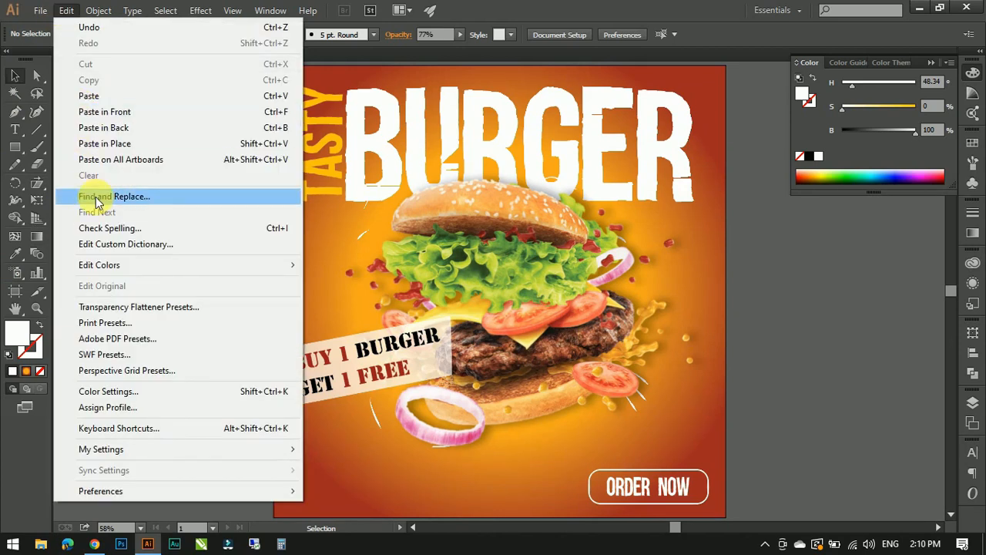
click(40, 9)
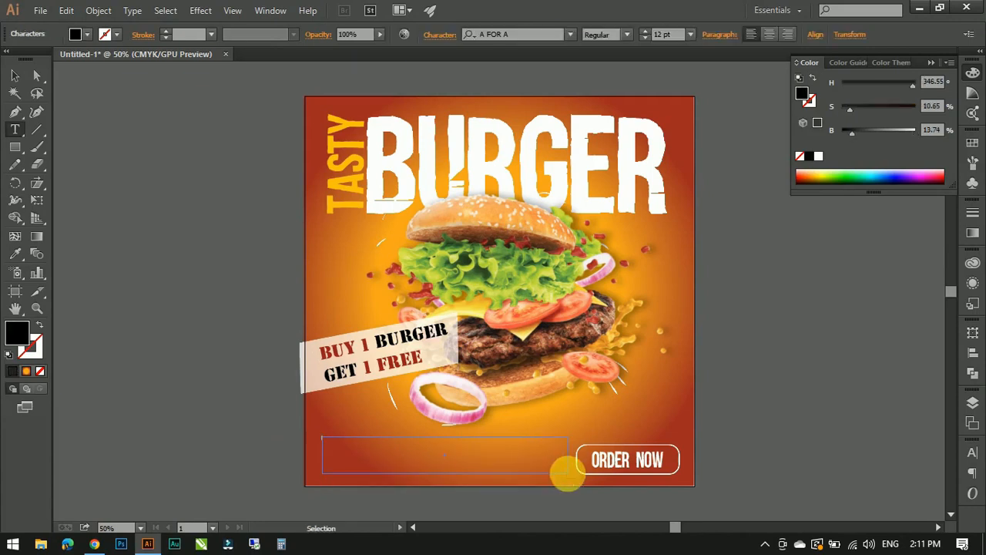
click(444, 454)
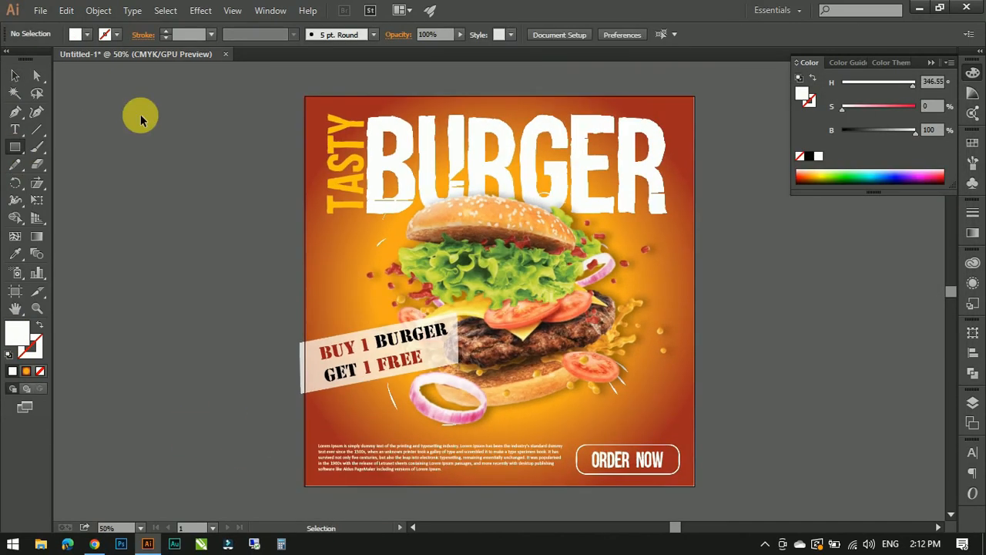
Select all artwork and make a clipping mask to the square artboard
drag(167, 111, 212, 179)
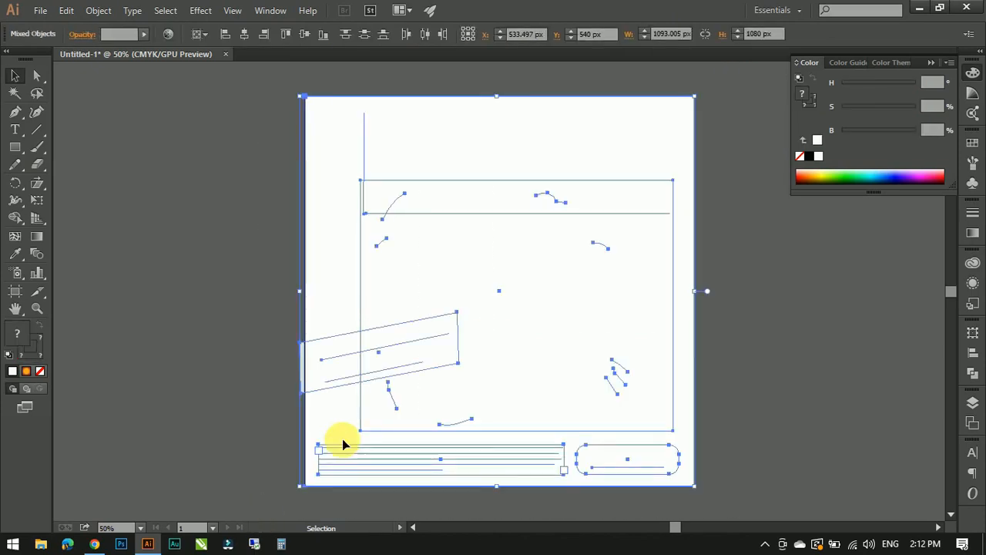
right_click(345, 444)
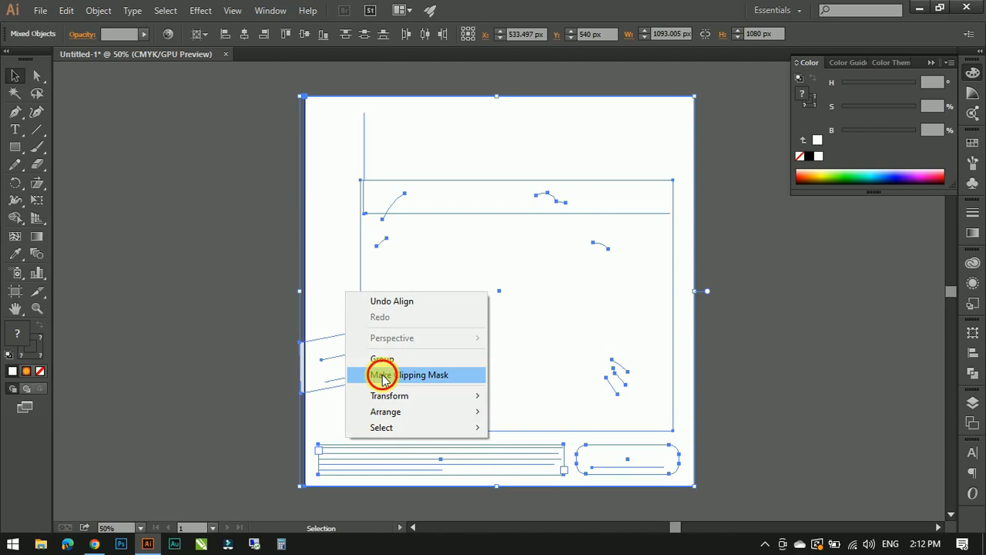
click(380, 374)
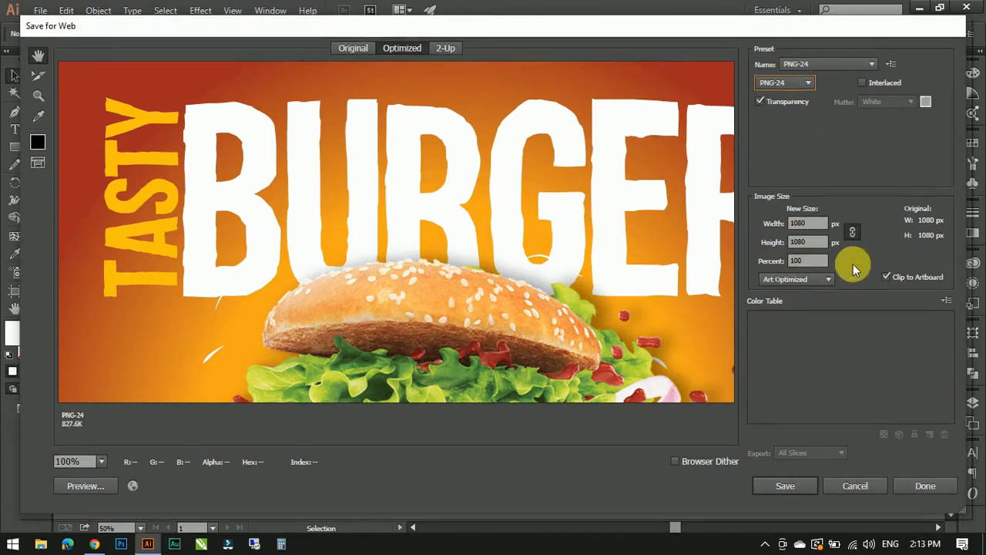
Confirm the 1080 px PNG-24 export and proceed to the Save Optimized As dialog
click(784, 485)
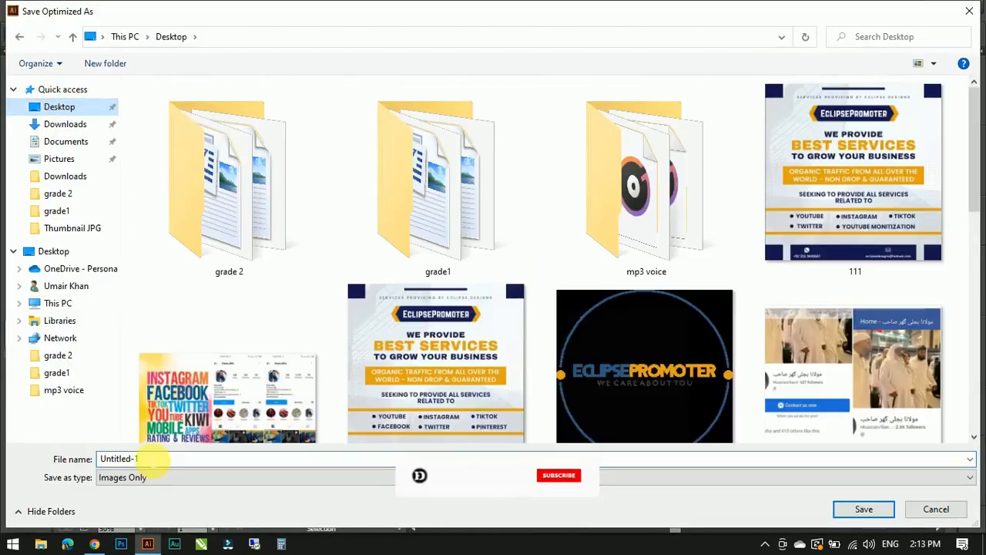